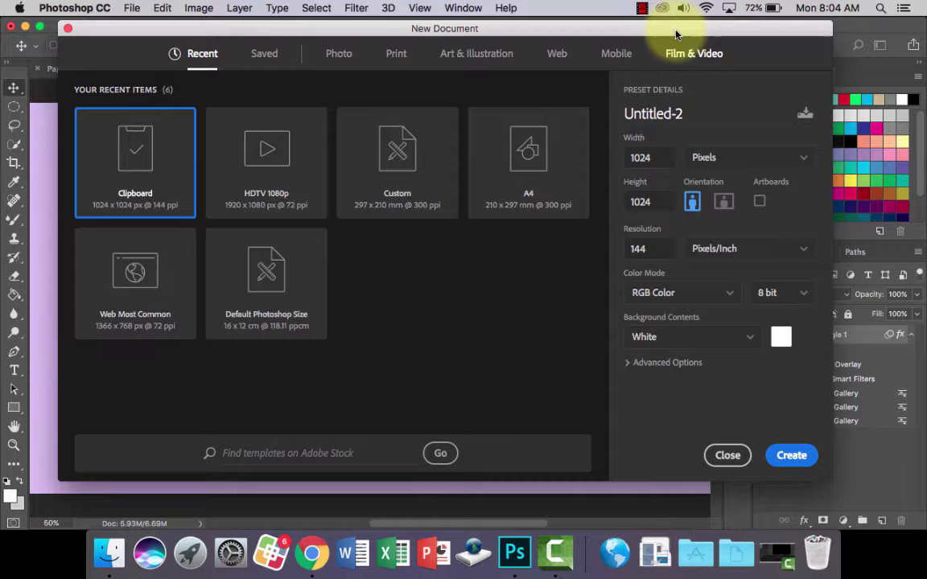
Create a new 1920×1080 document from the Film & Video HDTV 1080p preset
click(671, 53)
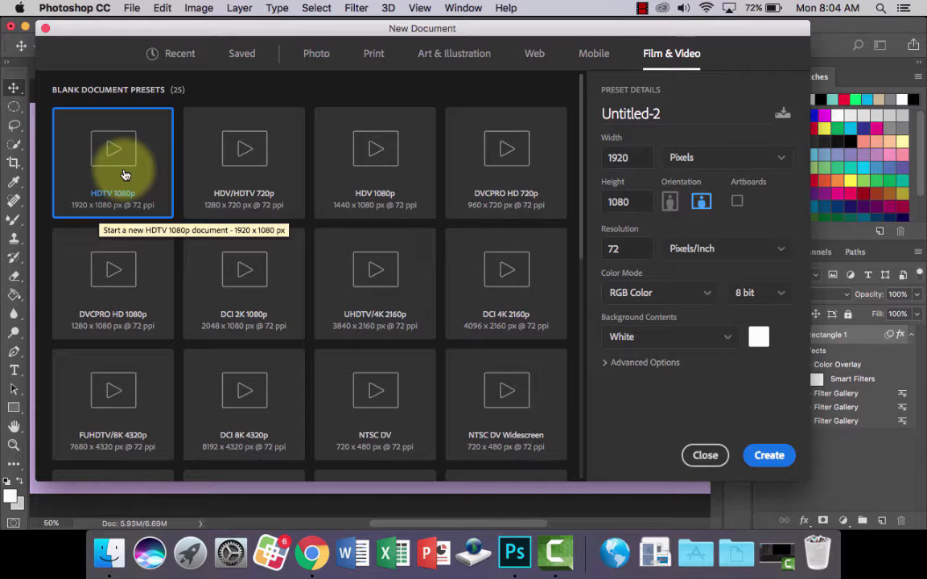
click(768, 454)
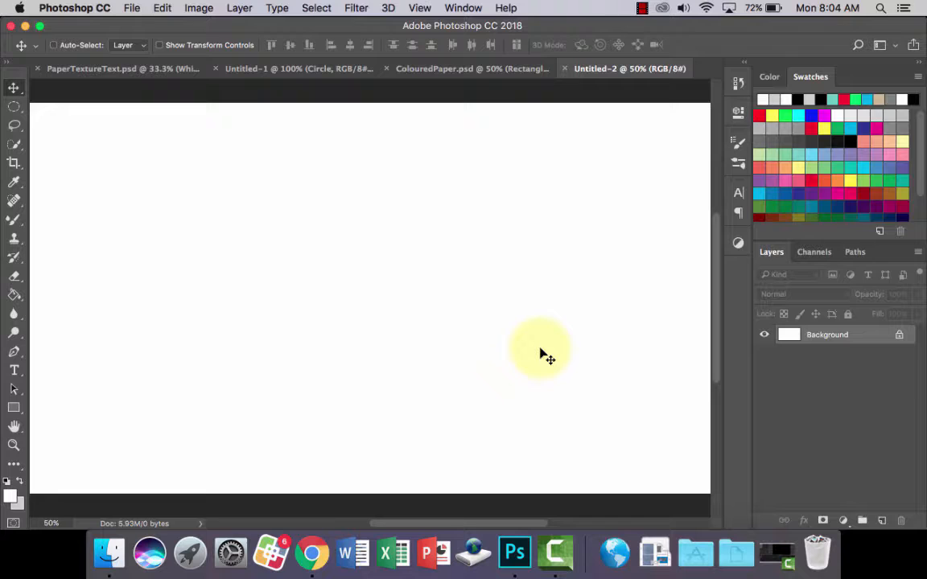
Draw a white Rectangle 1 shape over the whole canvas and remove the Background layer
click(14, 409)
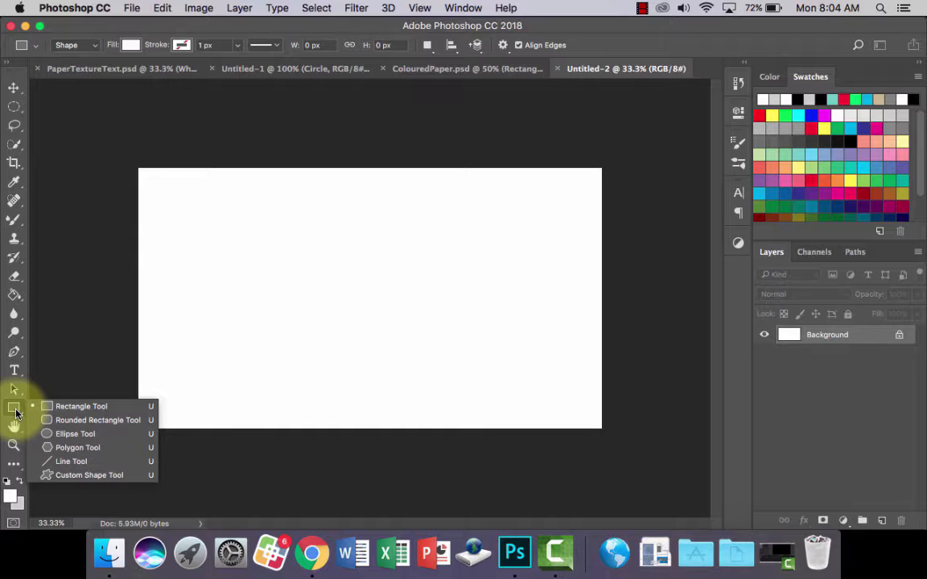
drag(119, 157, 620, 434)
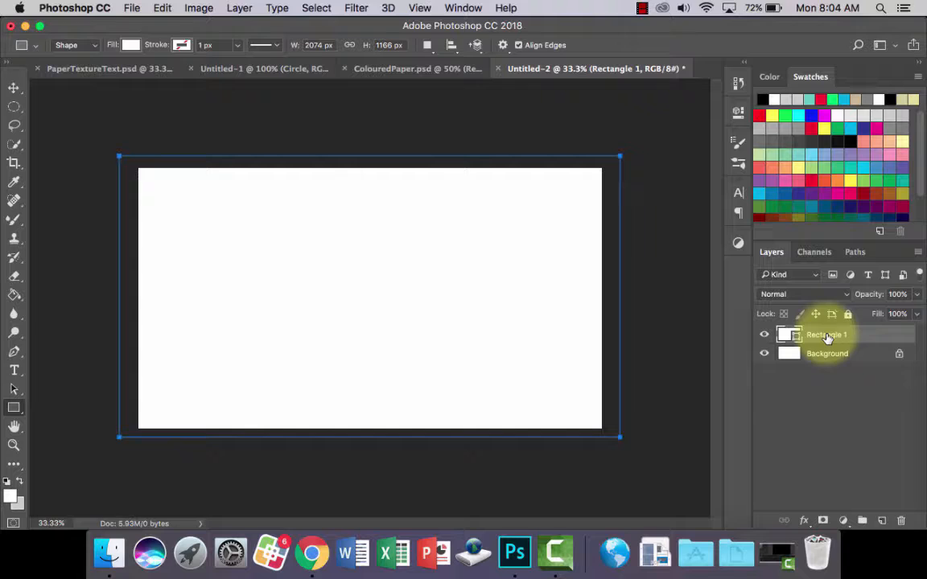
click(827, 354)
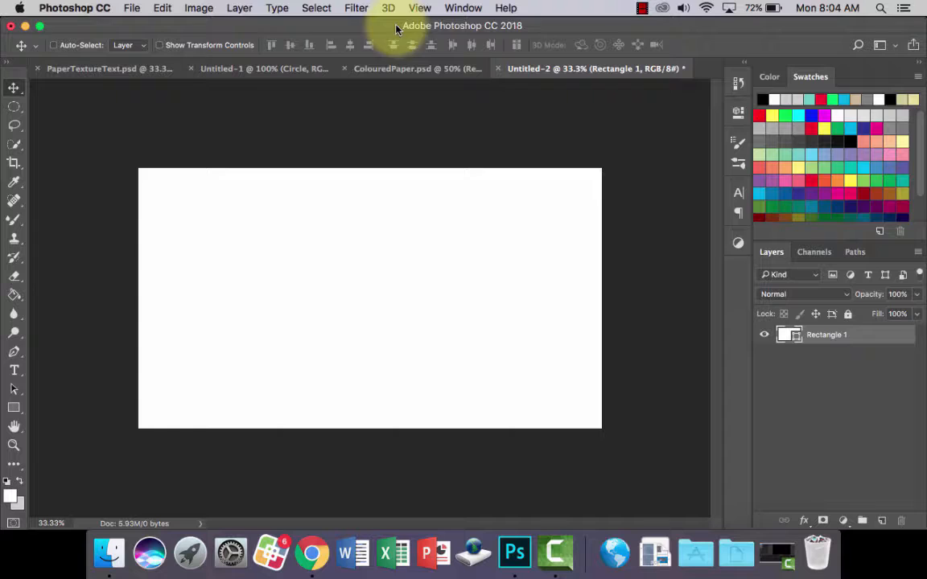
Convert Rectangle 1 to a smart object via Convert for Smart Filters, confirming the warning
click(356, 7)
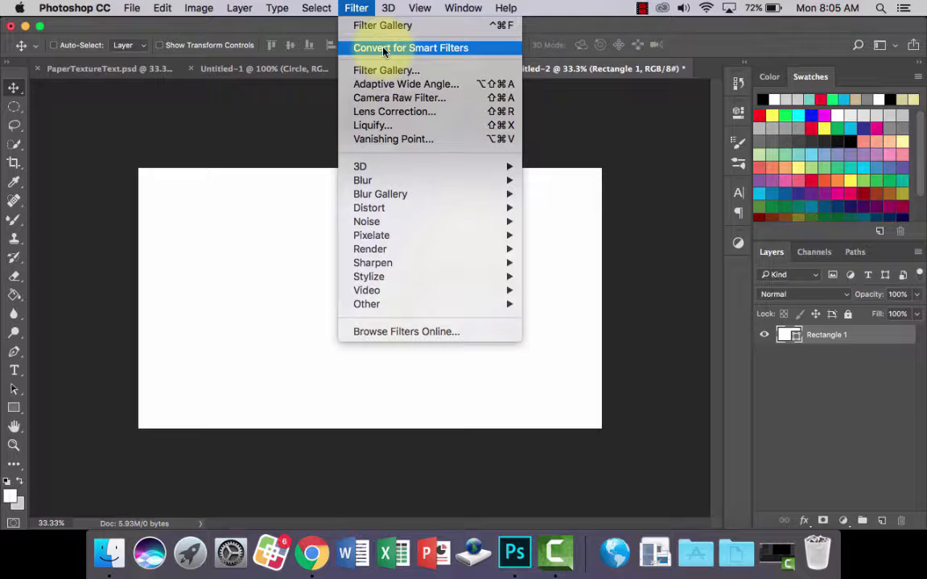
click(410, 48)
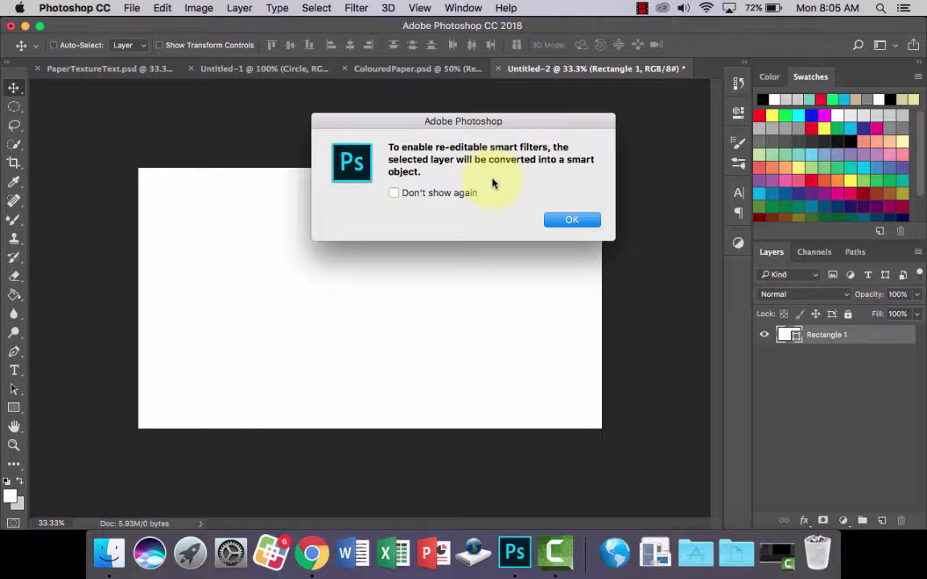
click(571, 218)
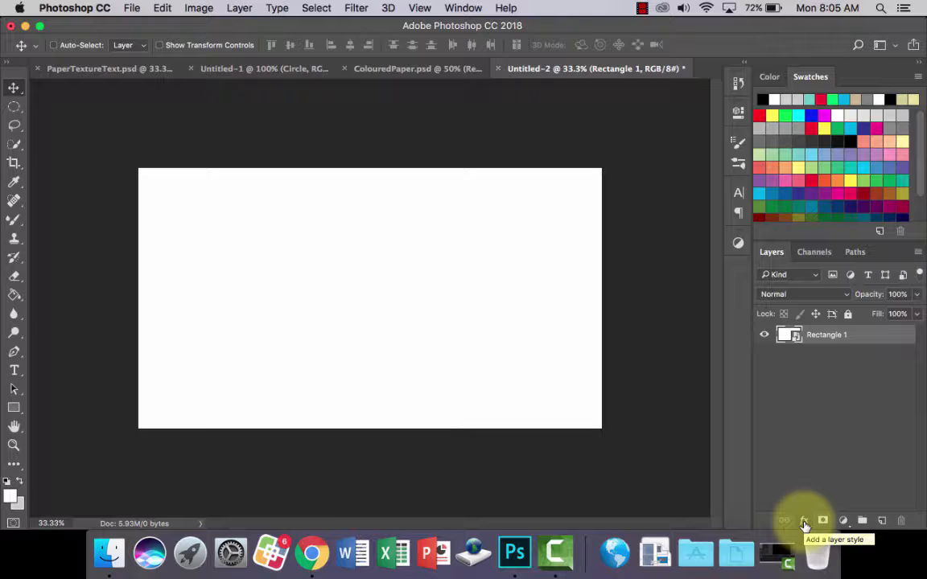
Add a light grey Color Overlay in Multiply mode to Rectangle 1
click(804, 522)
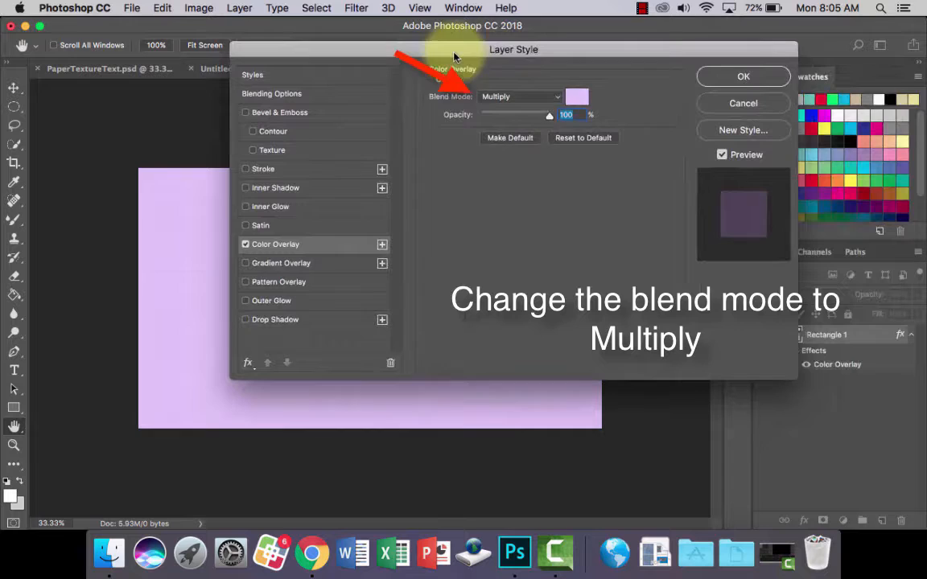
click(578, 97)
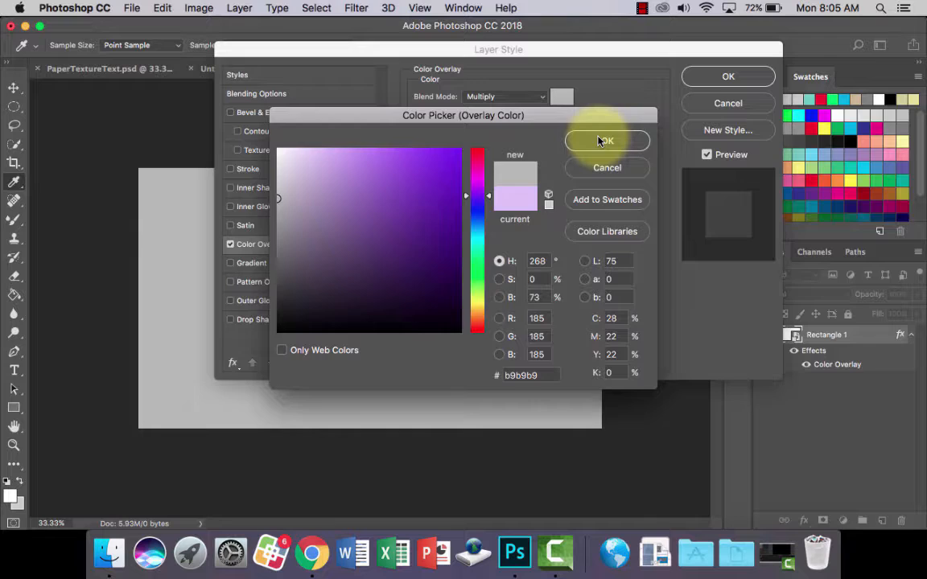
click(605, 142)
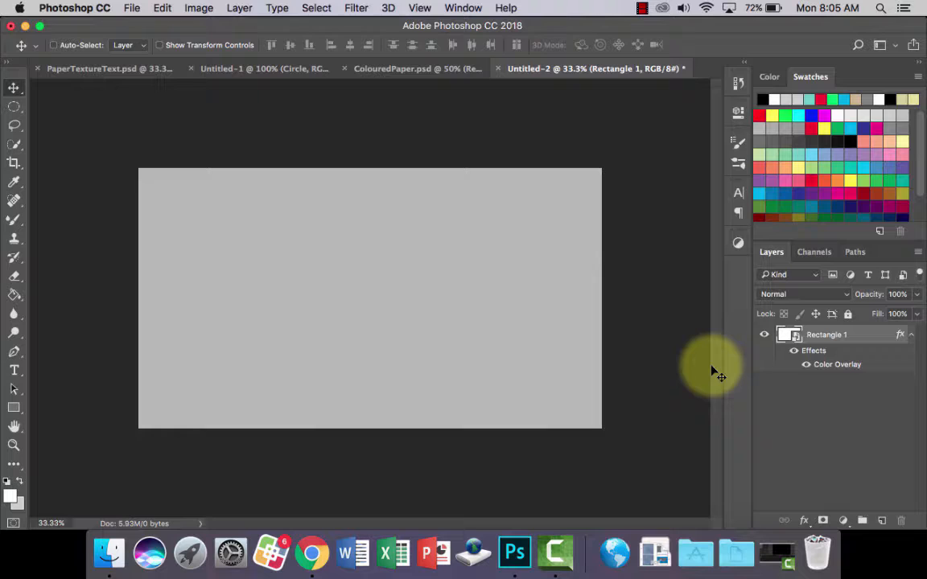
mouse_move(684, 364)
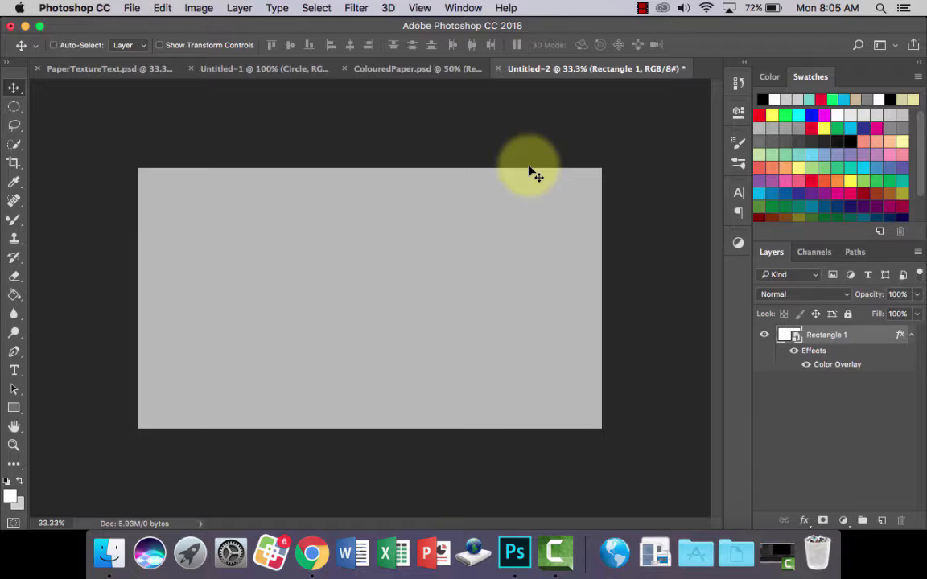
Apply a Texturizer smart filter with Sandstone texture, Scaling 50 and Relief 3
click(355, 6)
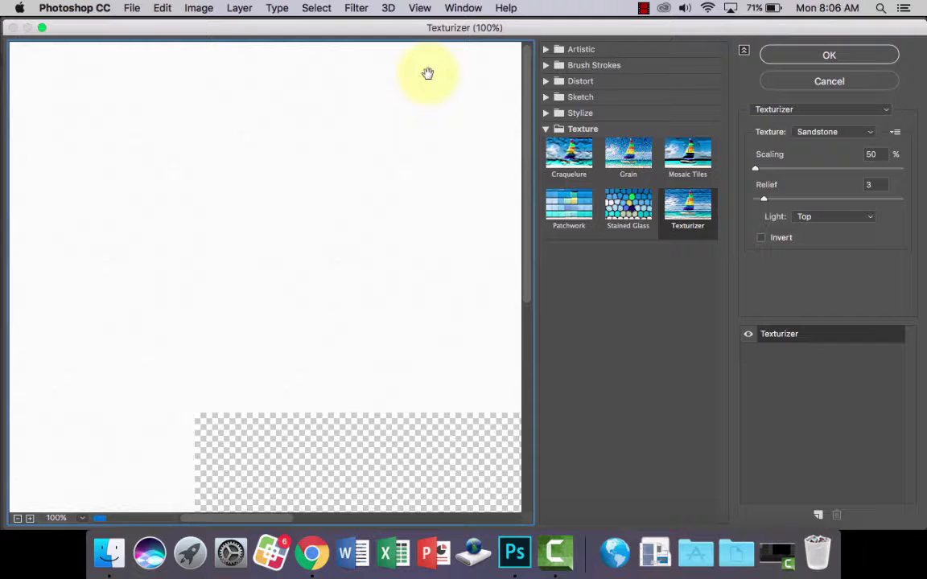
click(547, 129)
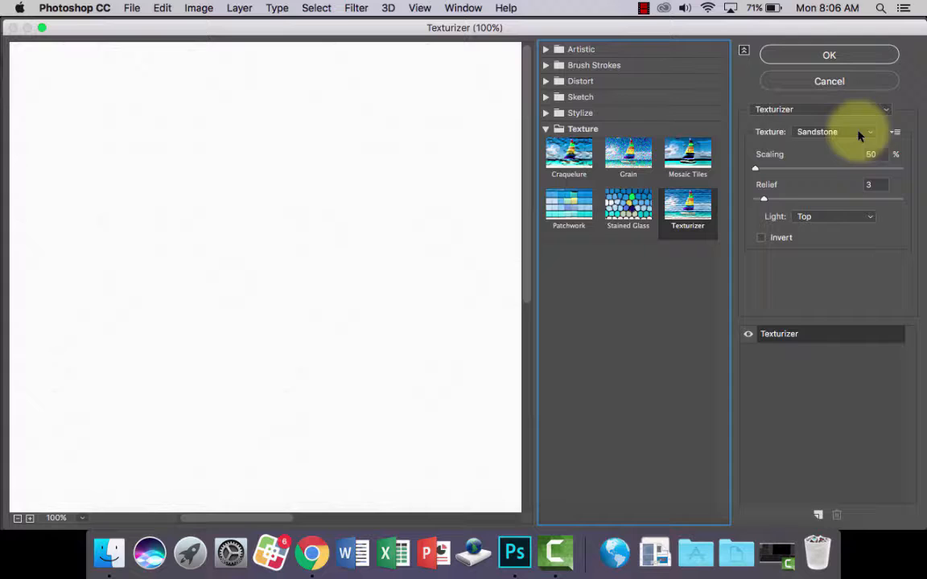
drag(755, 169, 788, 169)
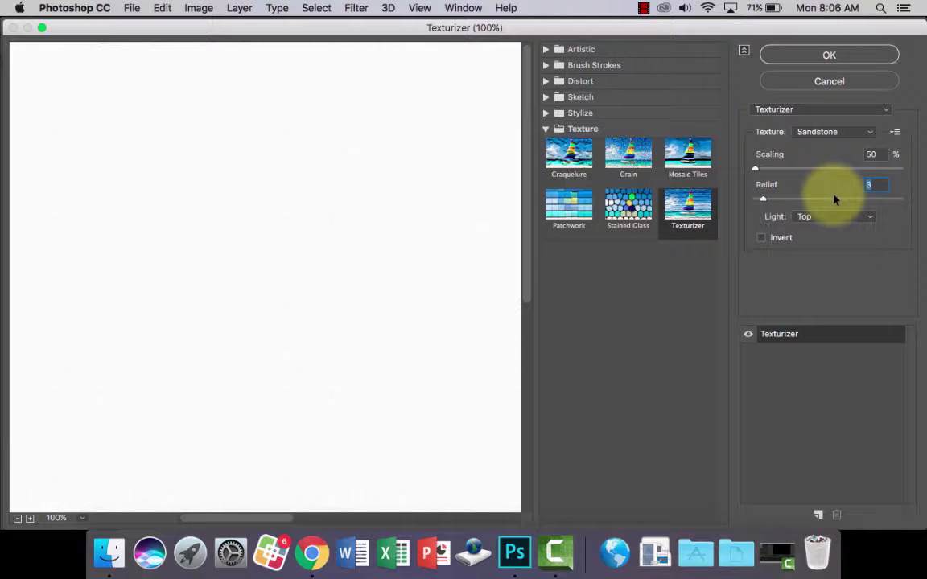
click(17, 518)
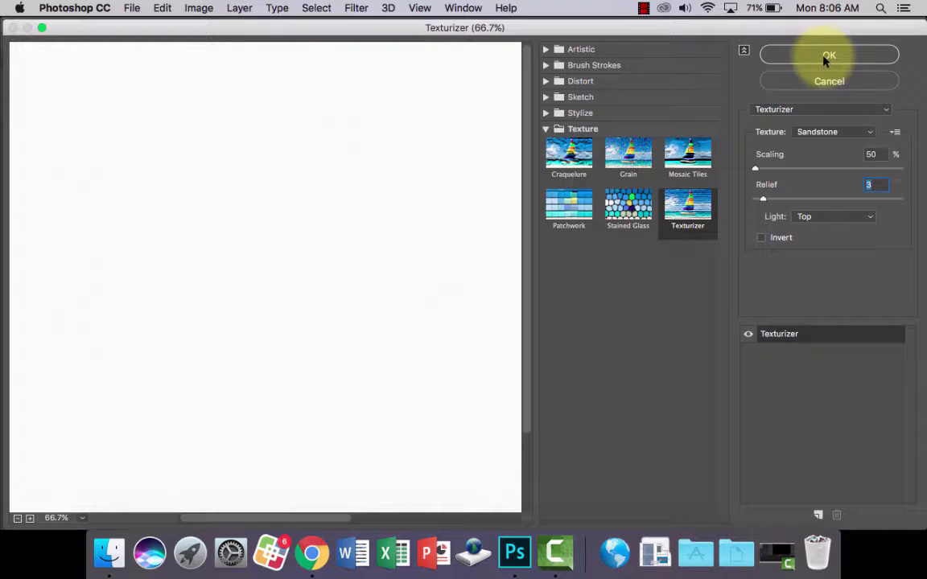
click(829, 54)
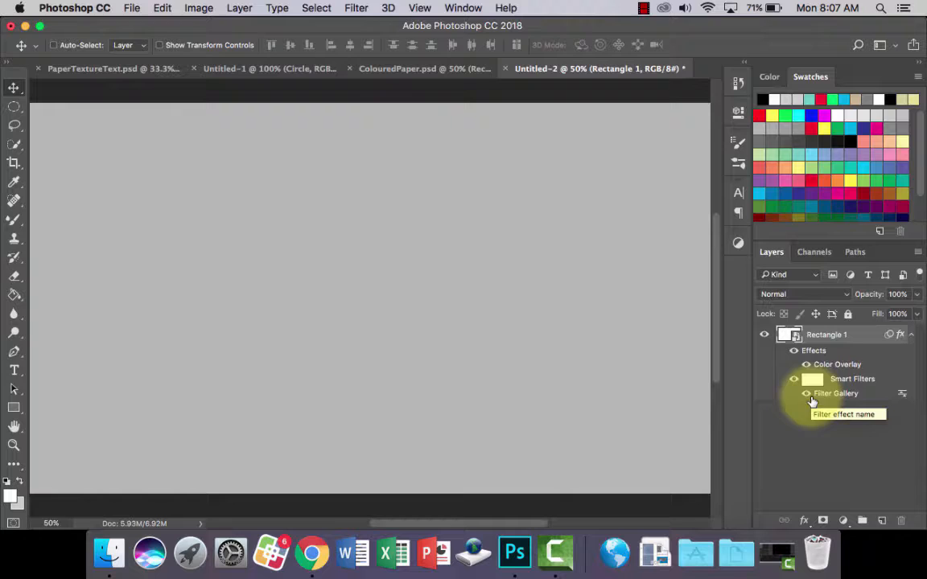
Apply a Brush Strokes Spatter smart filter with adjusted smoothness
click(357, 7)
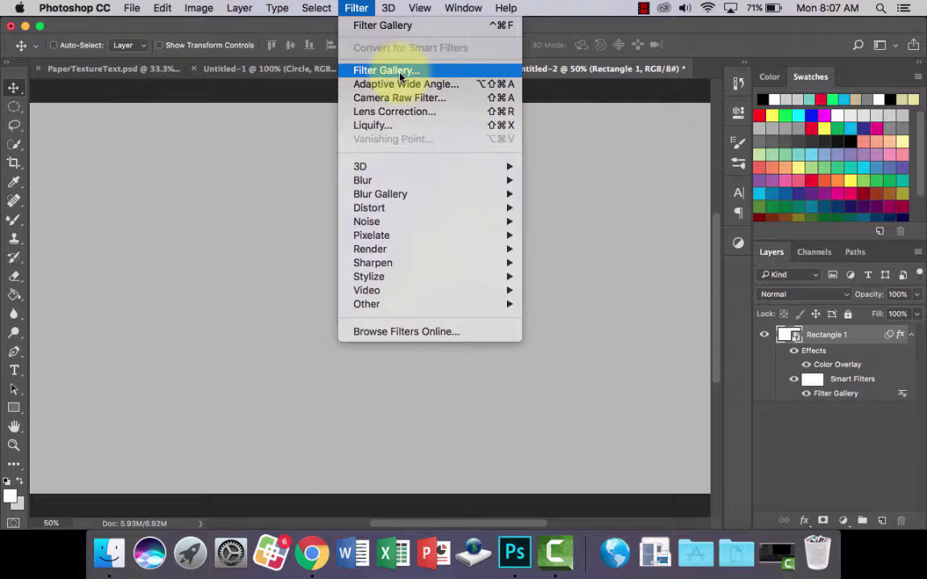
click(385, 70)
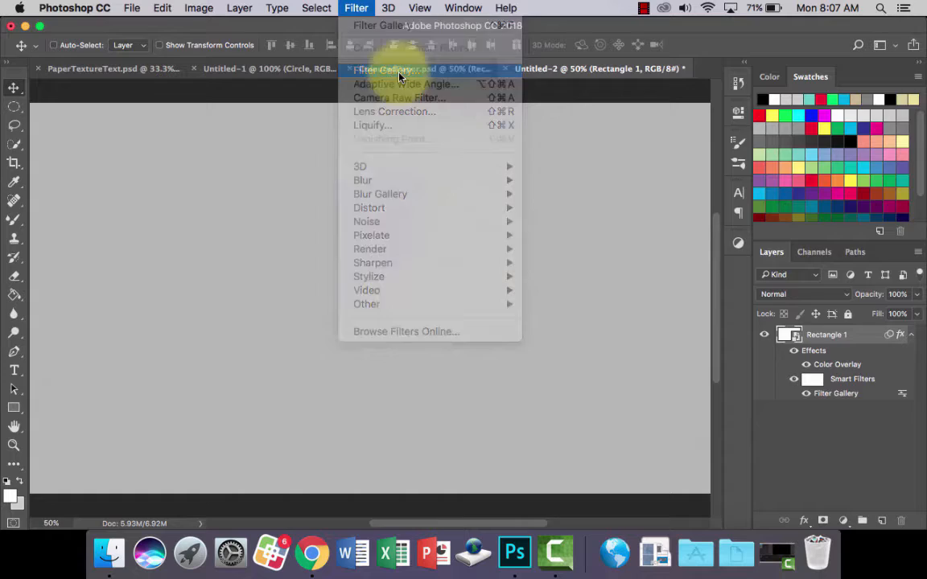
click(387, 68)
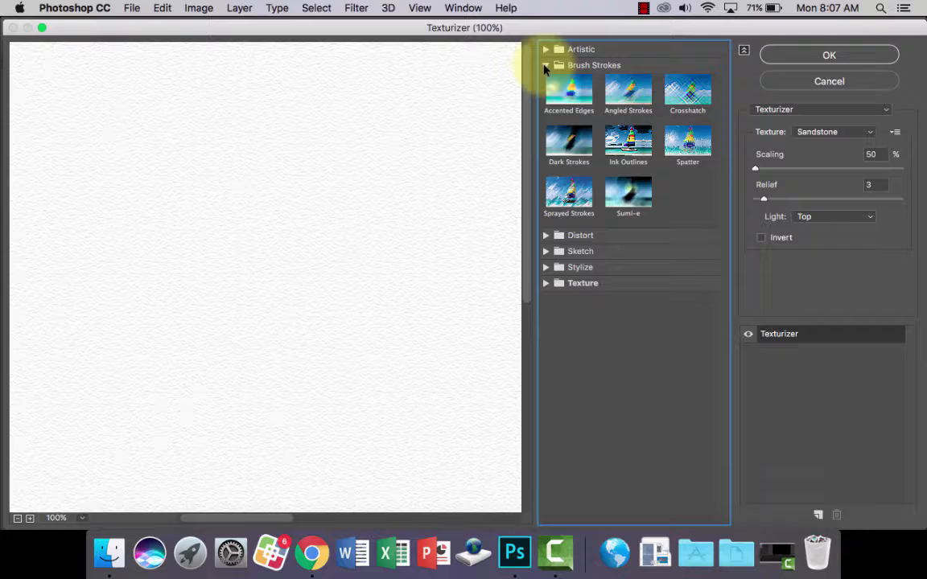
click(688, 145)
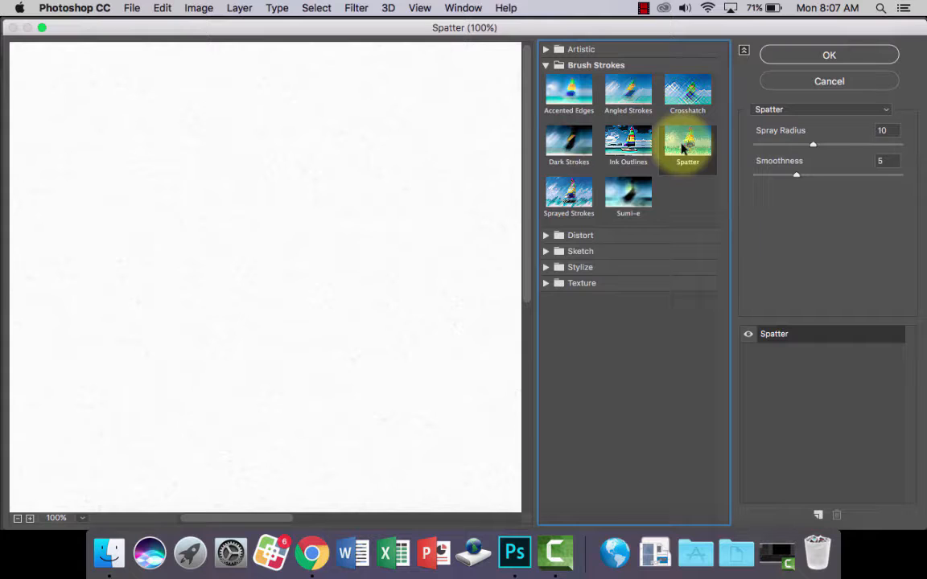
drag(797, 175, 811, 176)
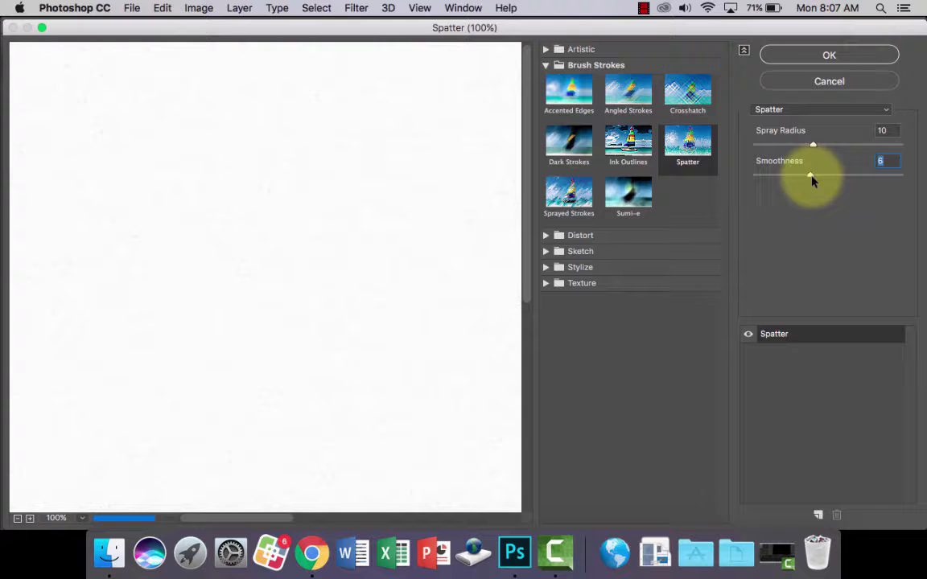
click(829, 55)
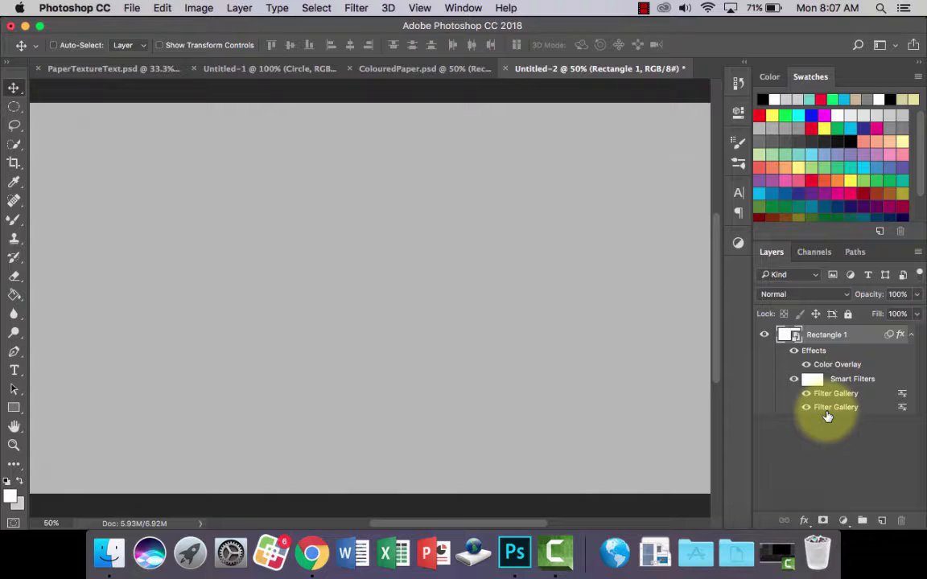
Add a Sprayed Strokes smart filter with adjusted stroke length and spray radius
click(356, 8)
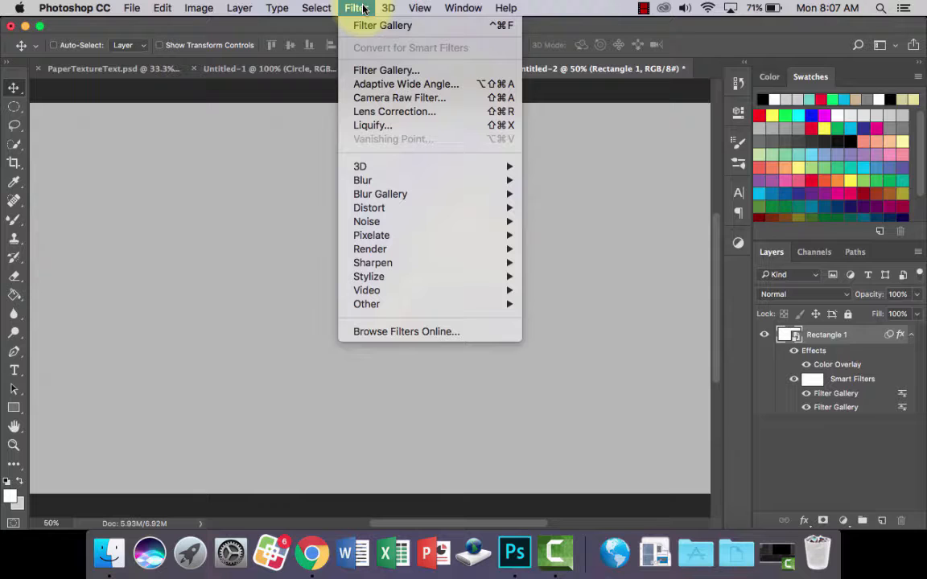
click(386, 71)
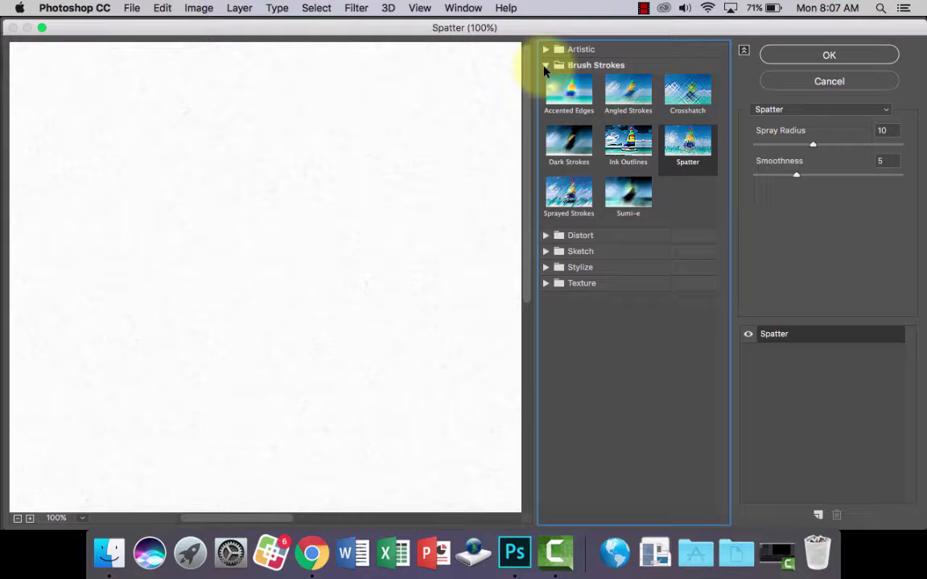
click(570, 193)
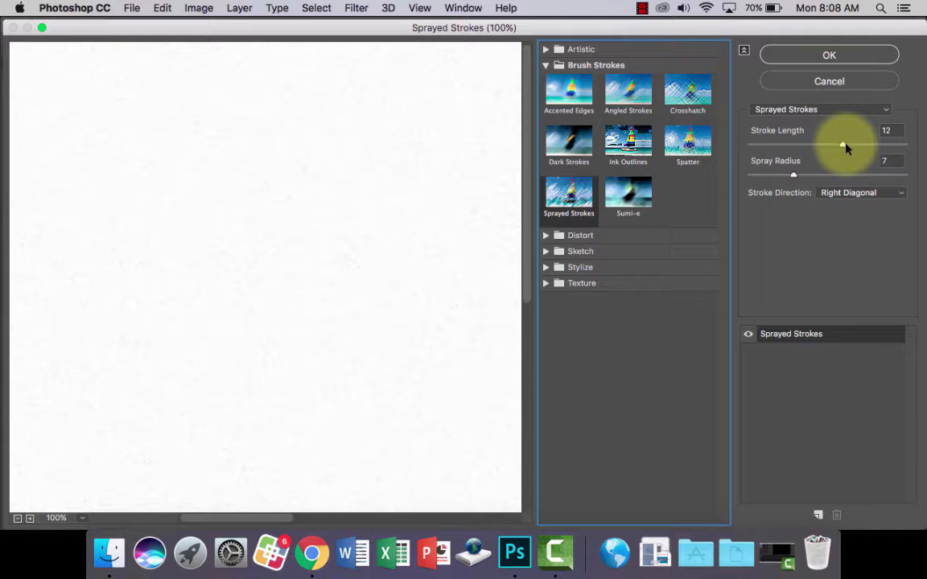
drag(843, 145, 871, 145)
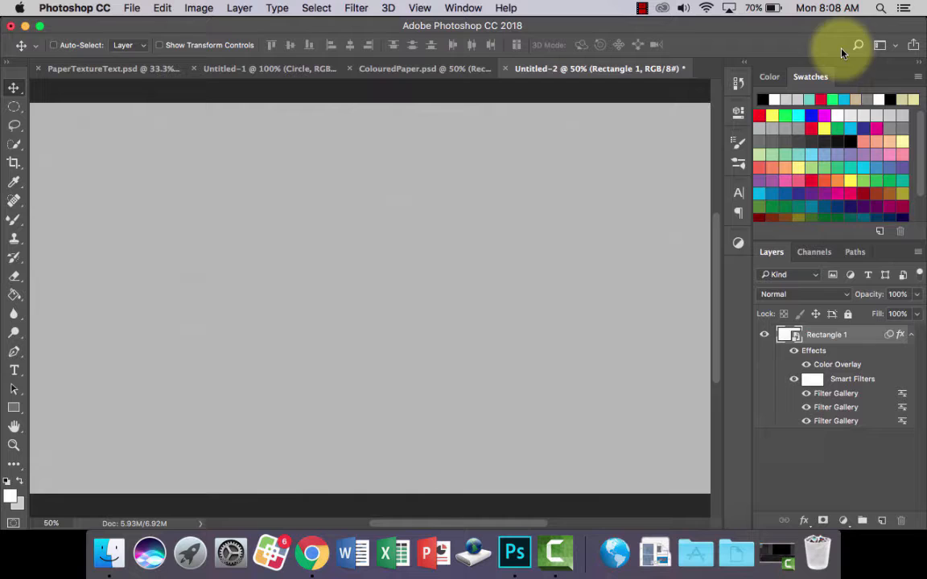
mouse_move(619, 260)
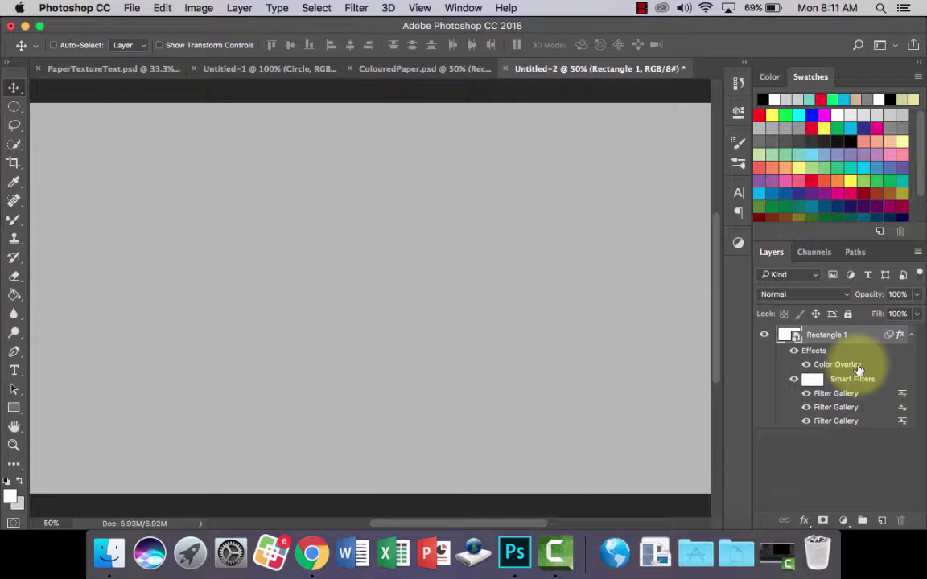
Change Rectangle 1's Color Overlay from grey to a bright blue-violet
double_click(837, 363)
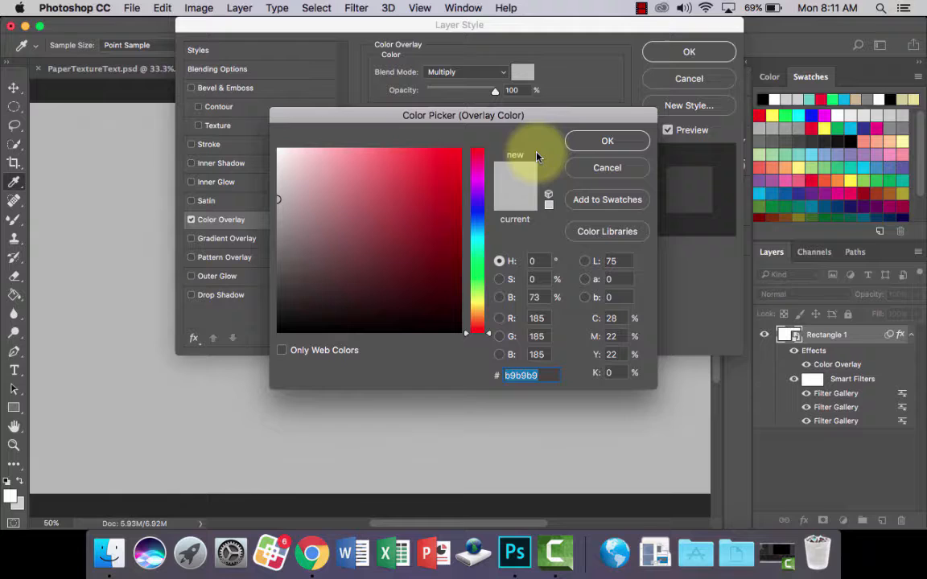
click(370, 149)
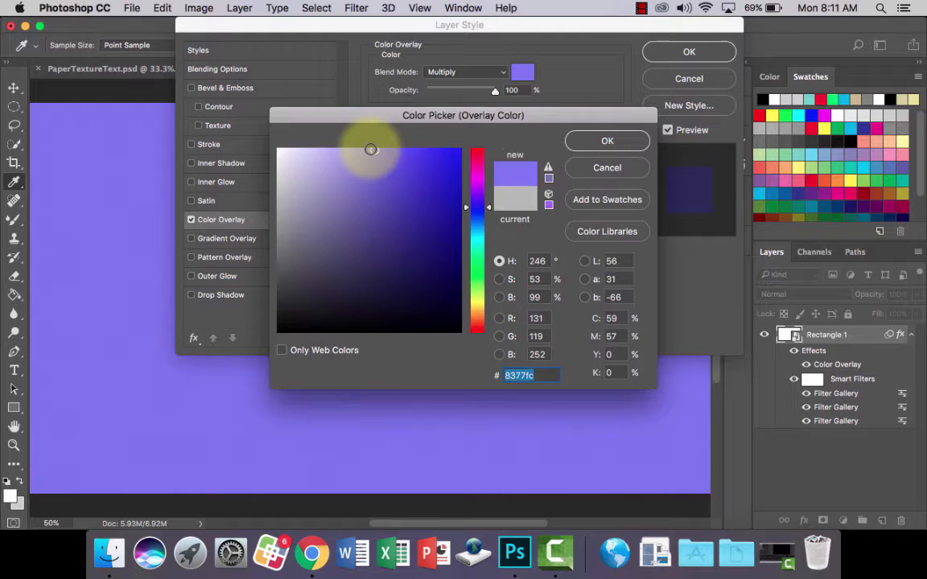
click(609, 140)
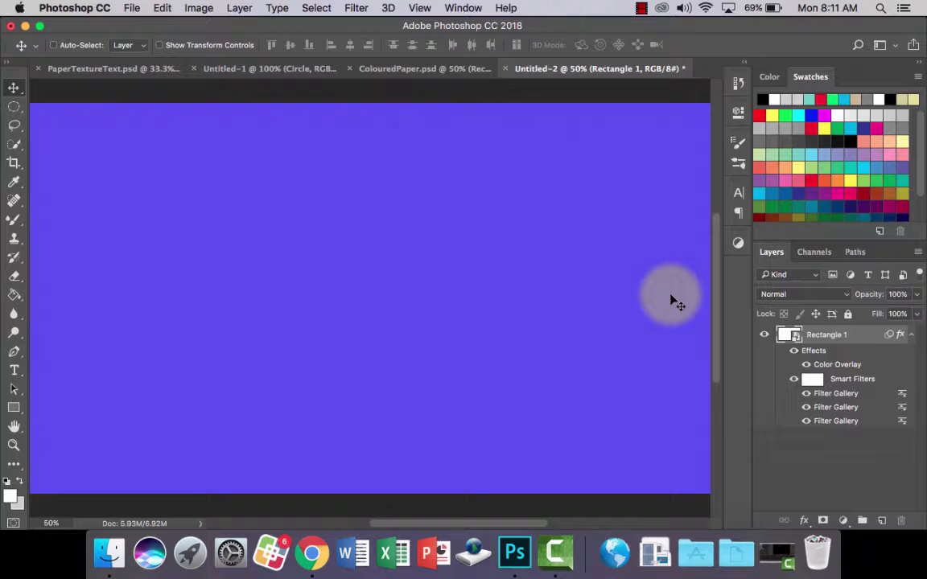
mouse_move(669, 297)
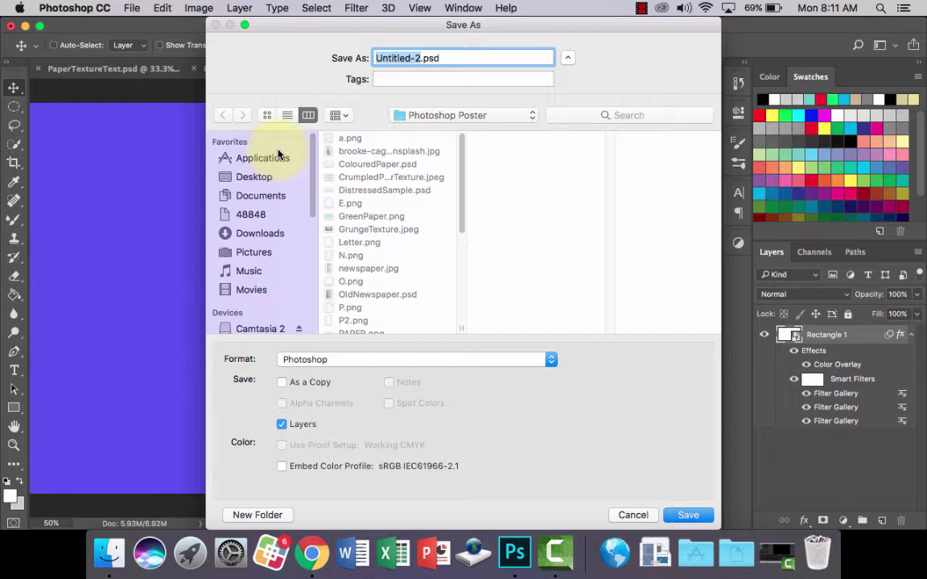
Save the document to the Desktop as ColouredPaper.psd
click(255, 176)
text(ColouredPaper)
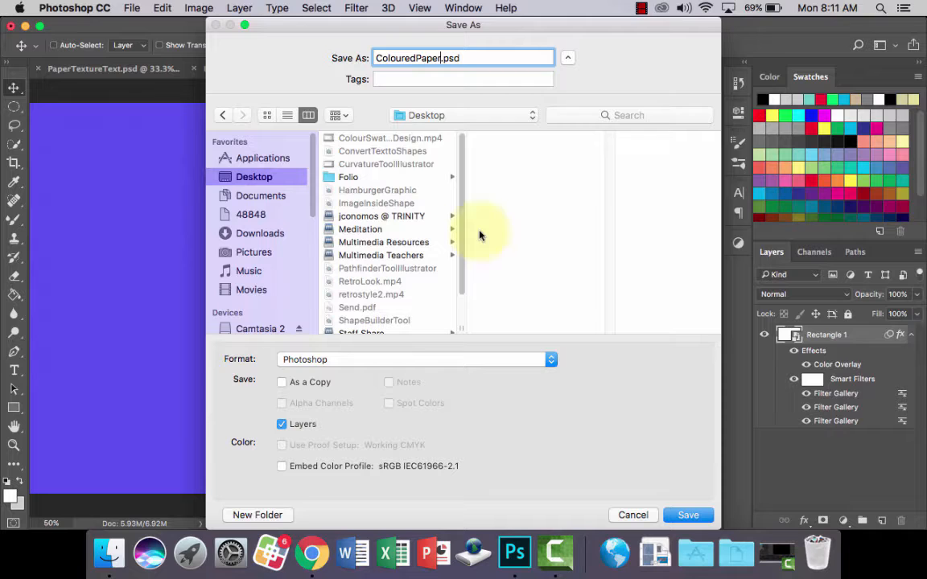
click(689, 516)
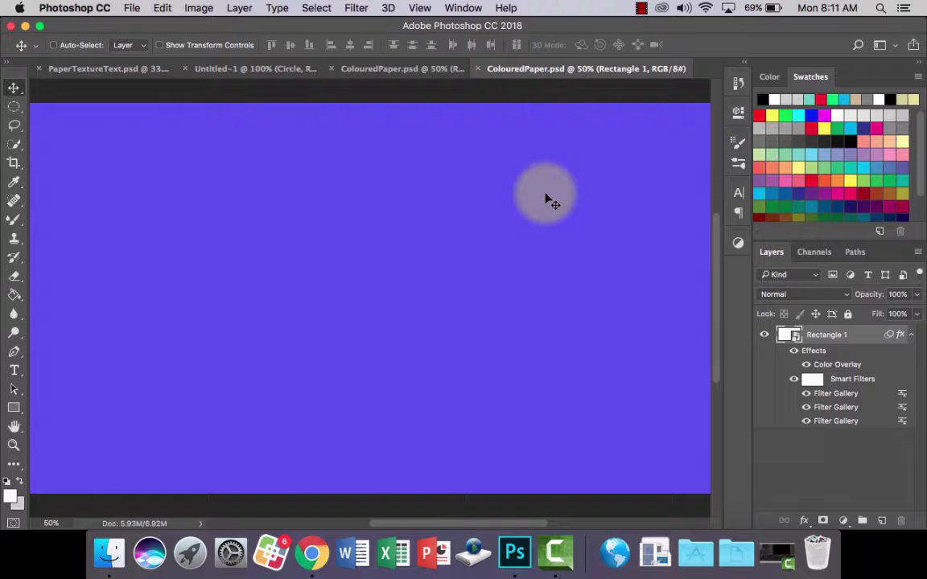
click(132, 8)
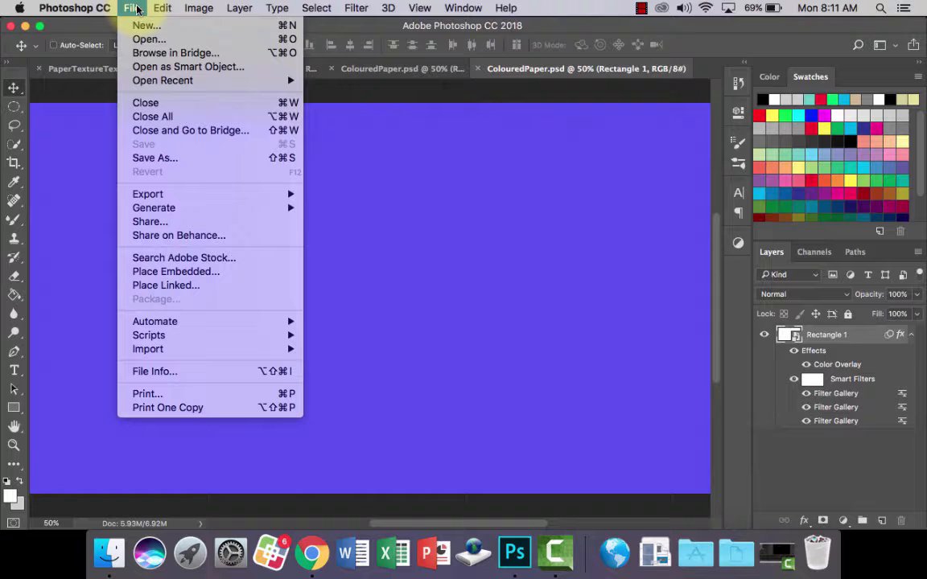
Save a PNG copy to the Desktop as Blue Paper.png
click(154, 158)
text(Blue Paper.png)
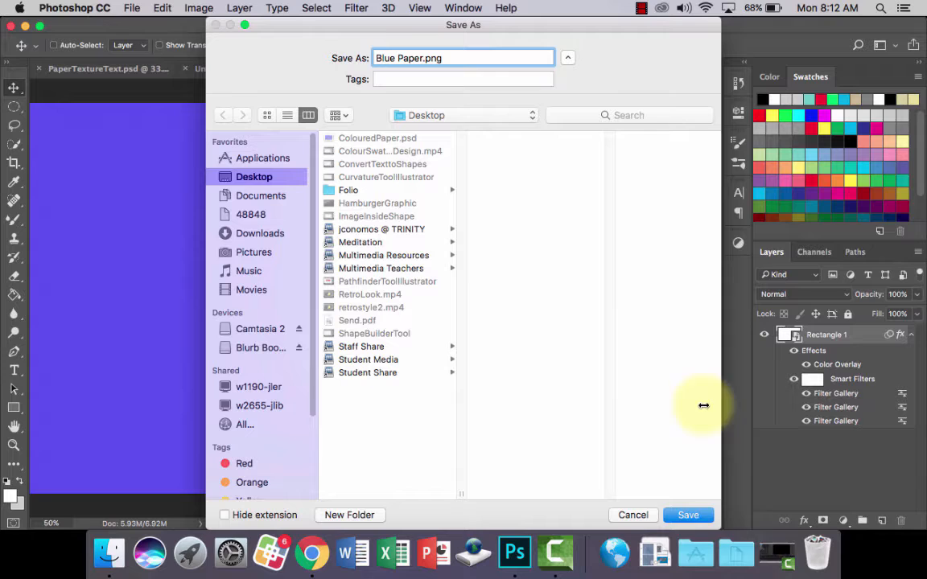
click(688, 515)
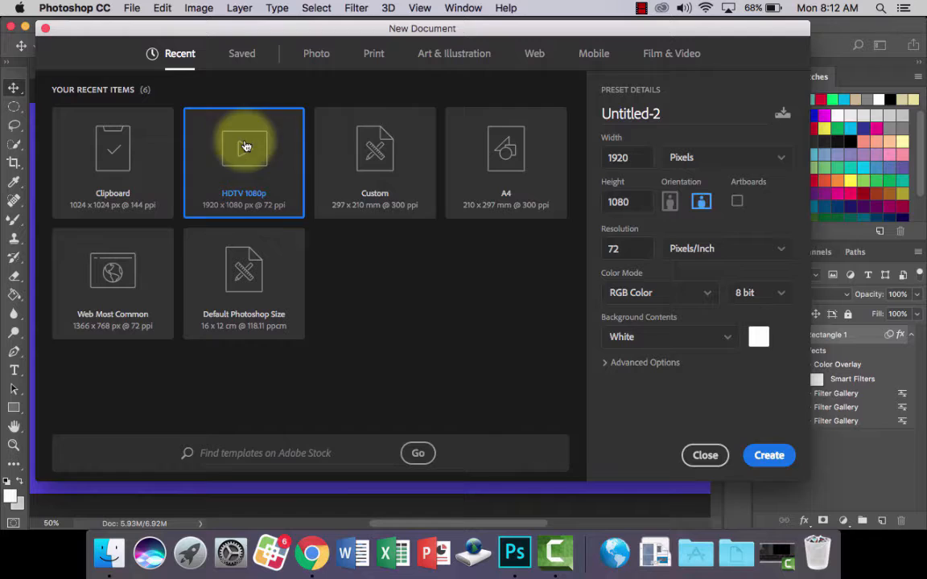
Create a new HDTV 1080p document and place Blue Paper.png in it as an embedded layer
click(767, 455)
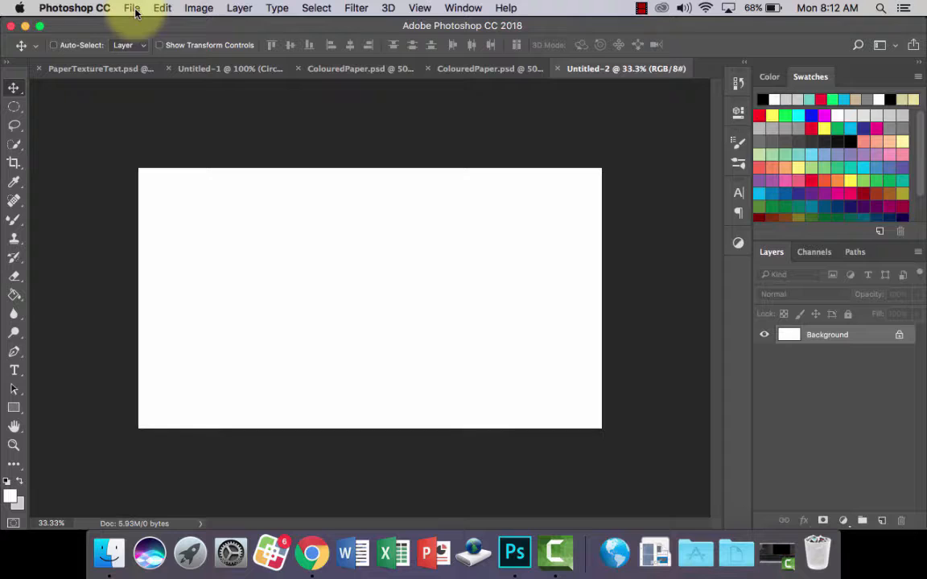
click(132, 7)
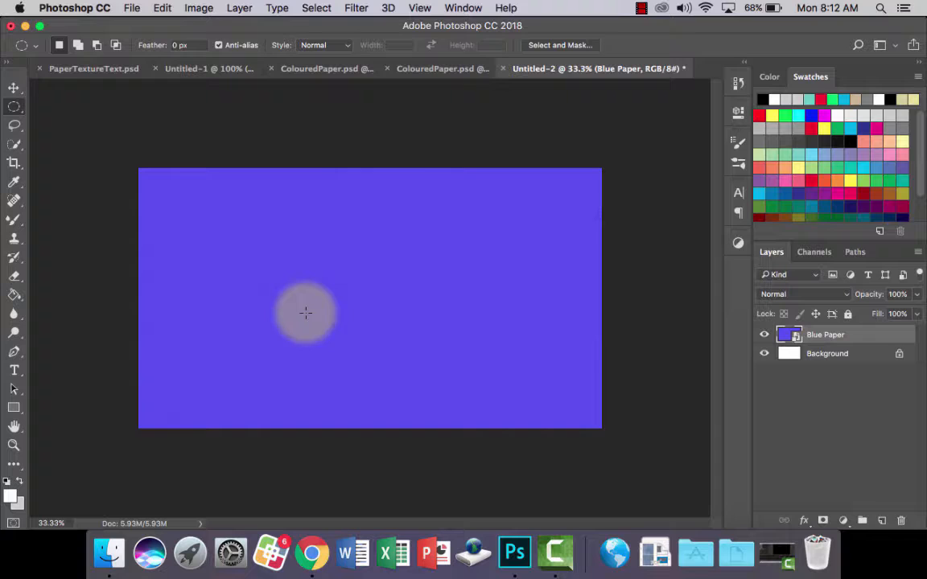
Select a circle on the blue paper, invert the selection and delete everything outside it
drag(305, 314, 394, 258)
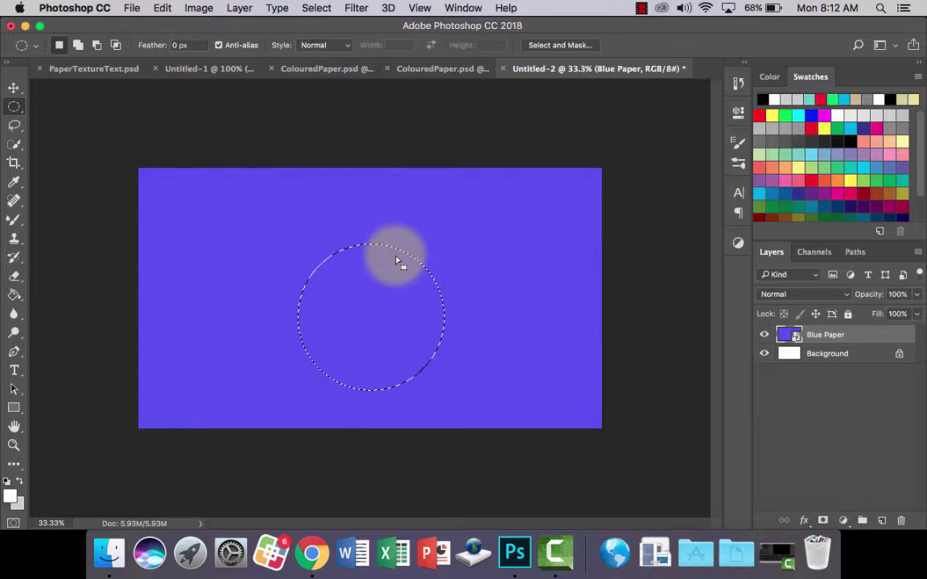
click(316, 6)
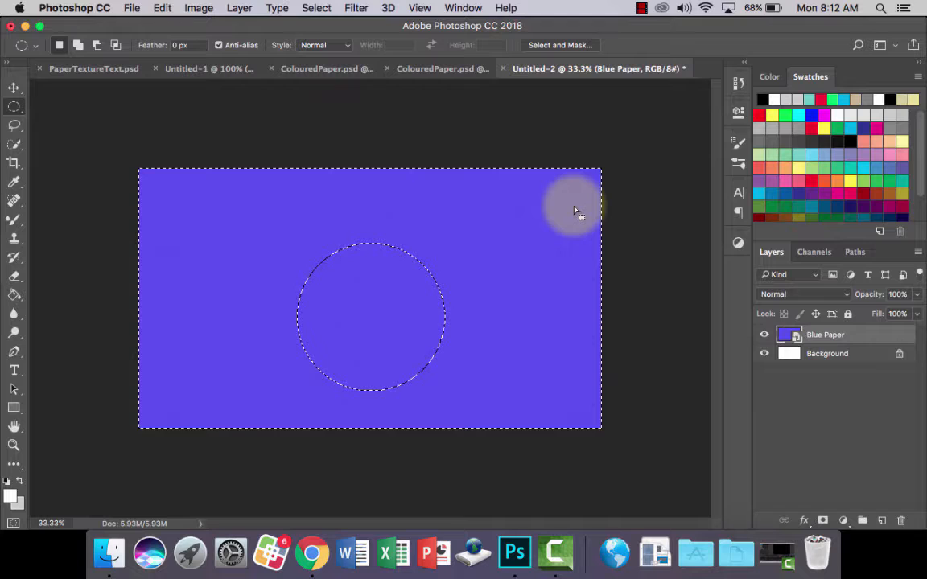
right_click(824, 333)
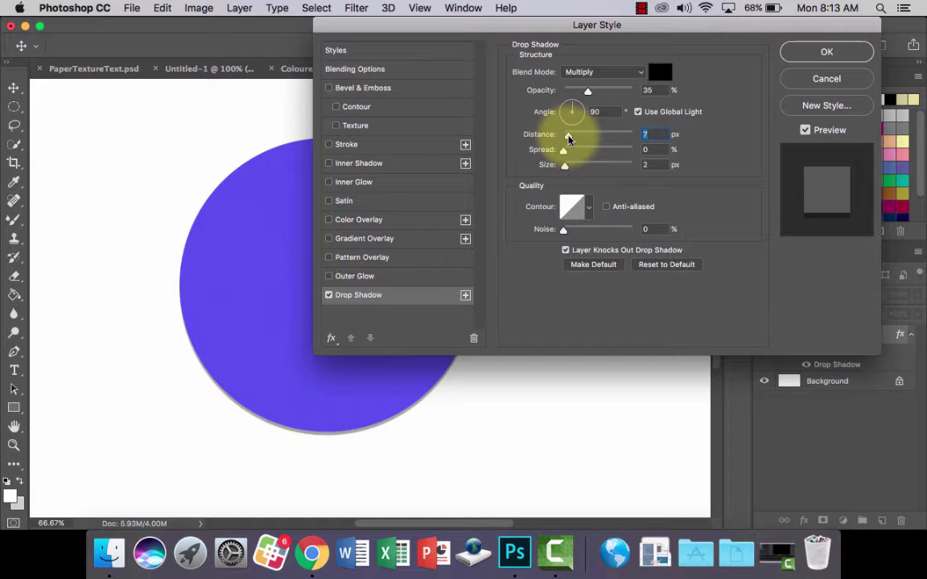
Confirm the Drop Shadow layer style on the Blue Paper circle
click(825, 52)
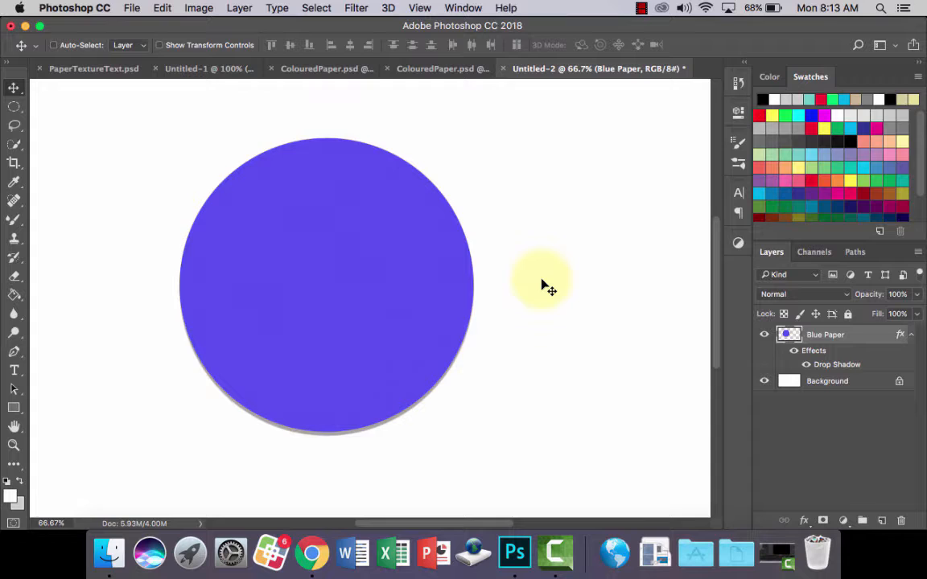
Type CIRCLE in a large serif font and centre it over the blue circle
text(CIRCLE)
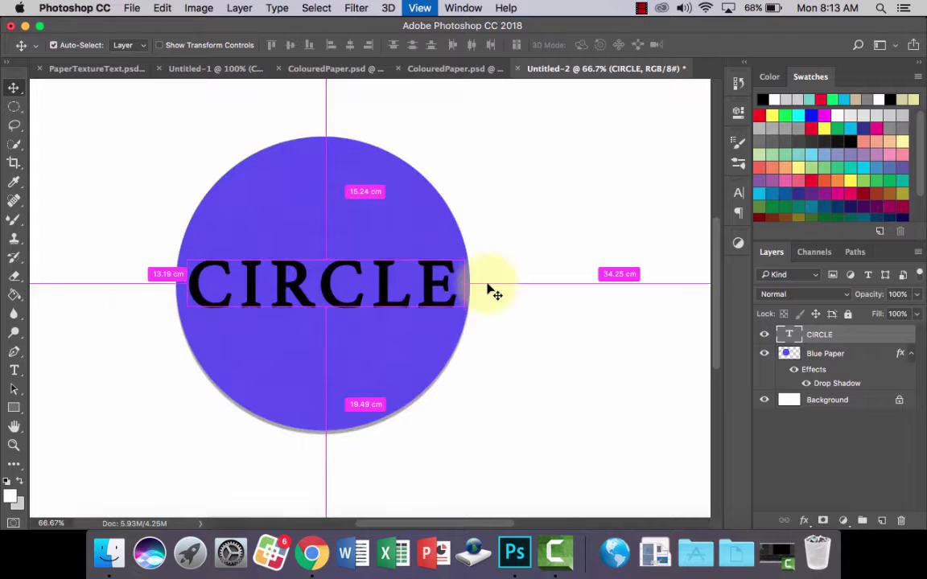
click(824, 354)
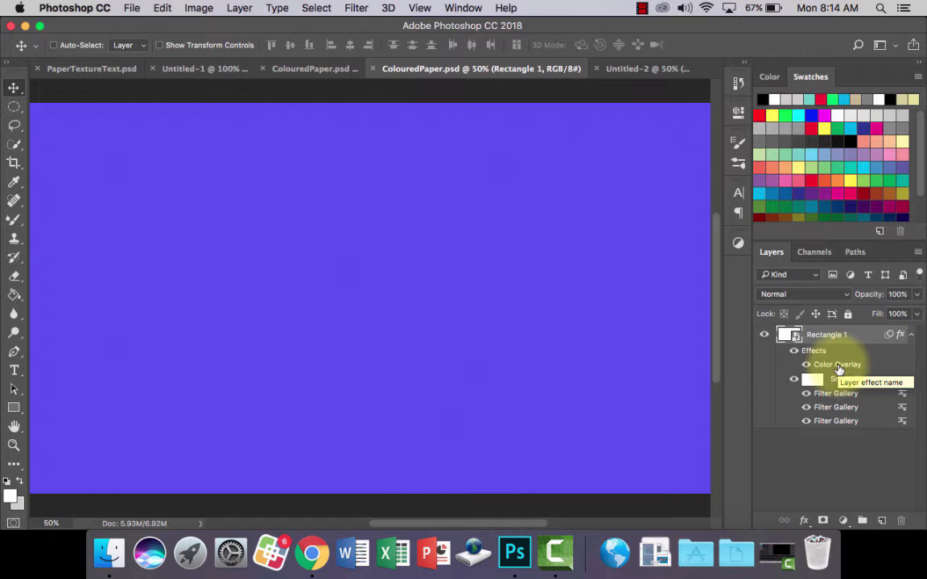
Add a matching Drop Shadow layer style to the CIRCLE type layer
click(604, 68)
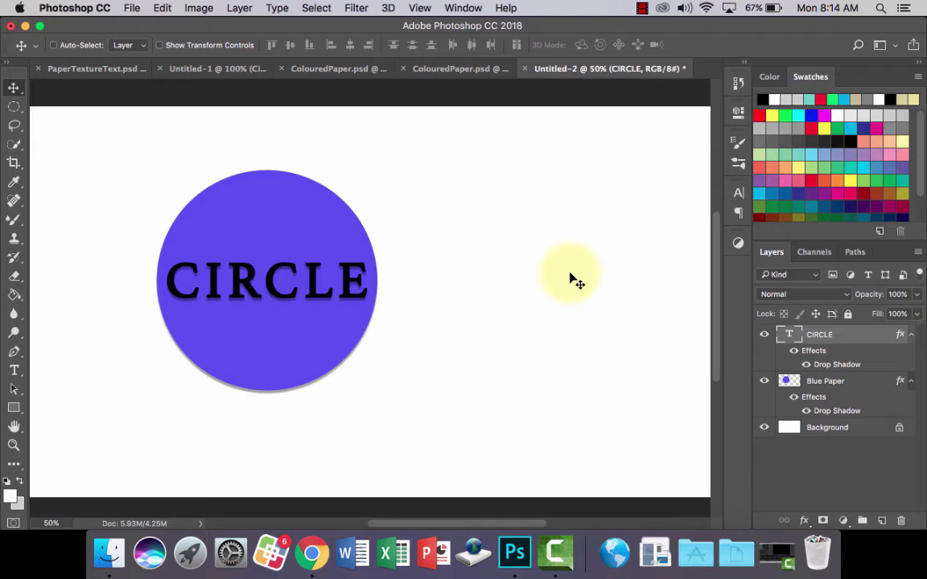
mouse_move(576, 266)
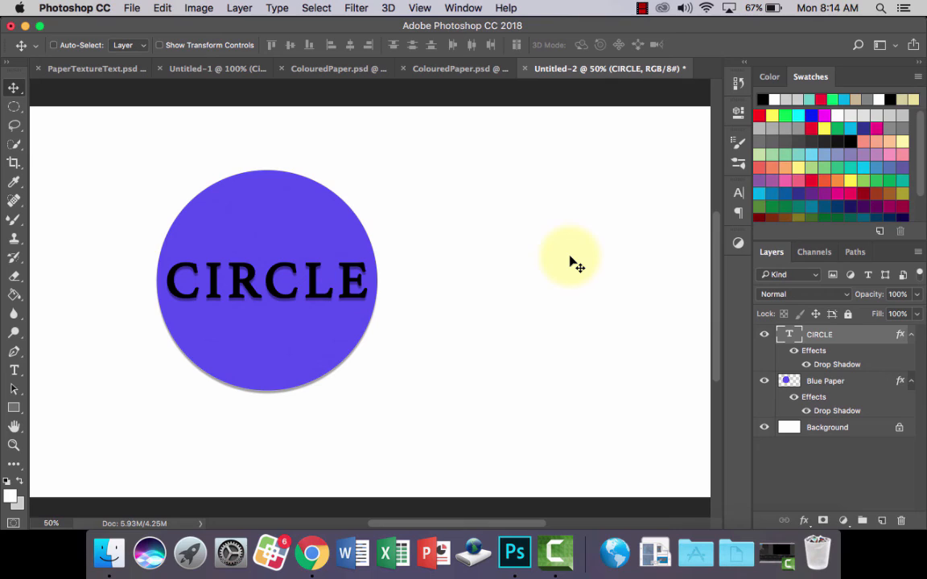